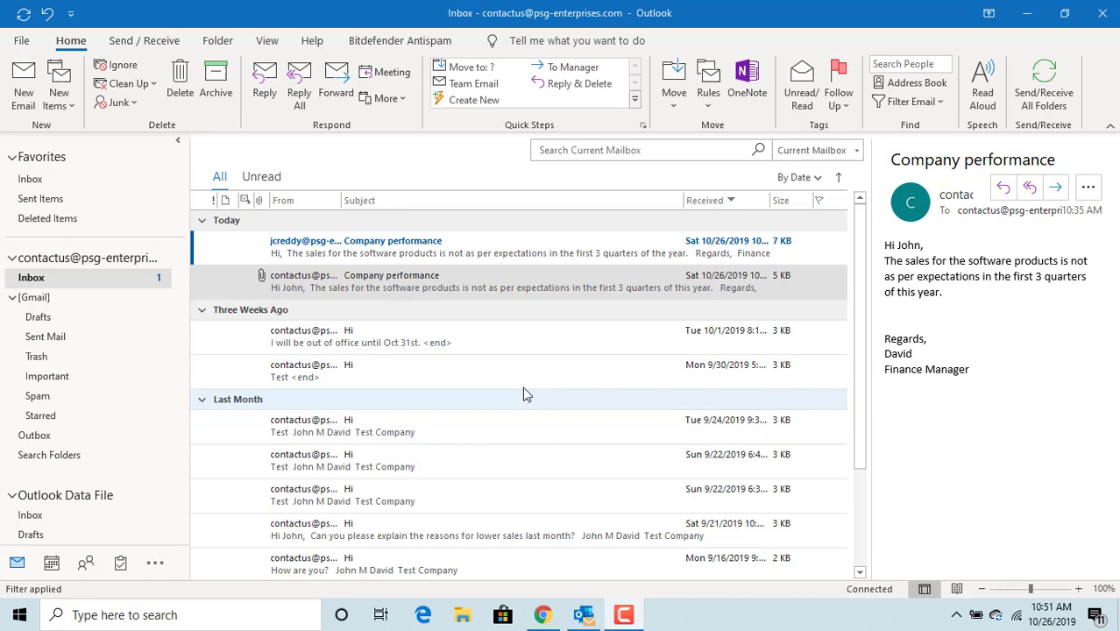
pyautogui.click(394, 246)
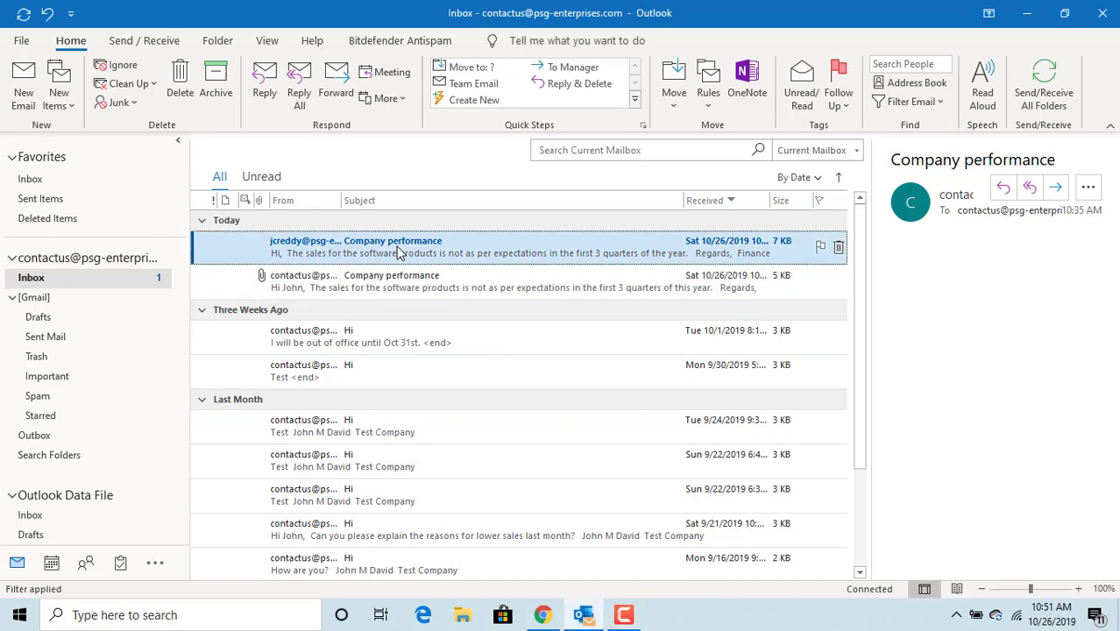
pyautogui.doubleClick(395, 247)
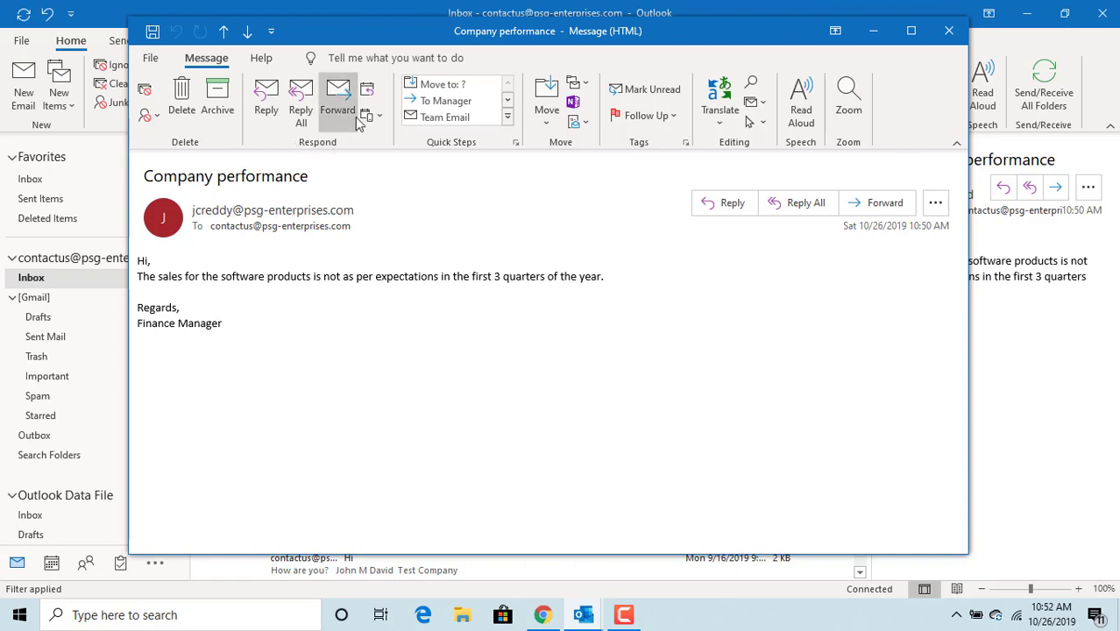
pyautogui.moveTo(367, 91)
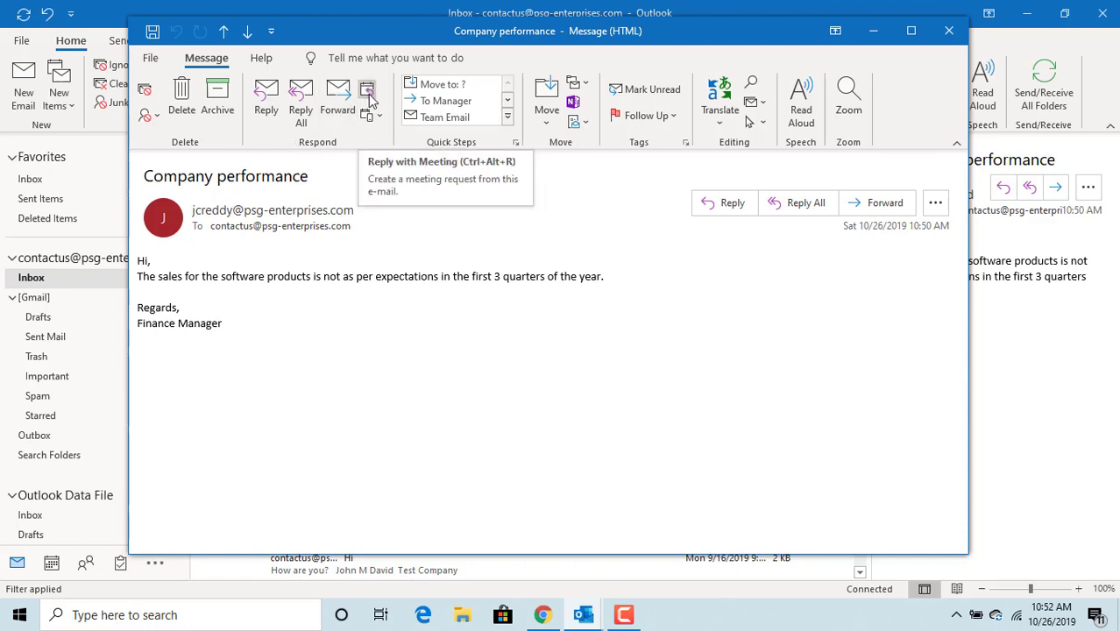
pyautogui.click(367, 91)
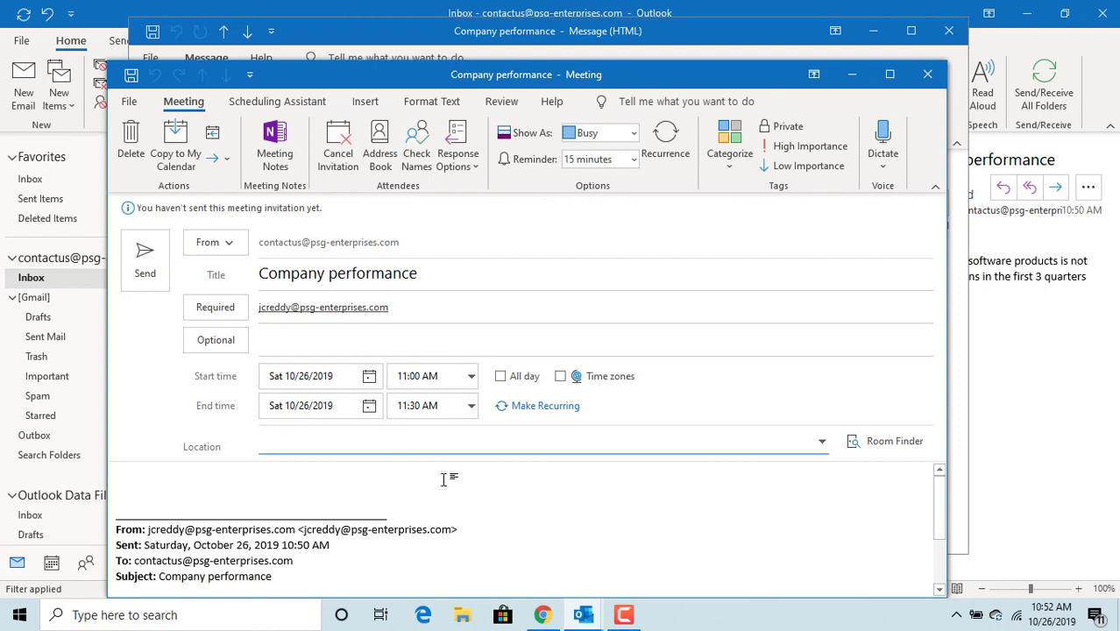
pyautogui.moveTo(523, 518)
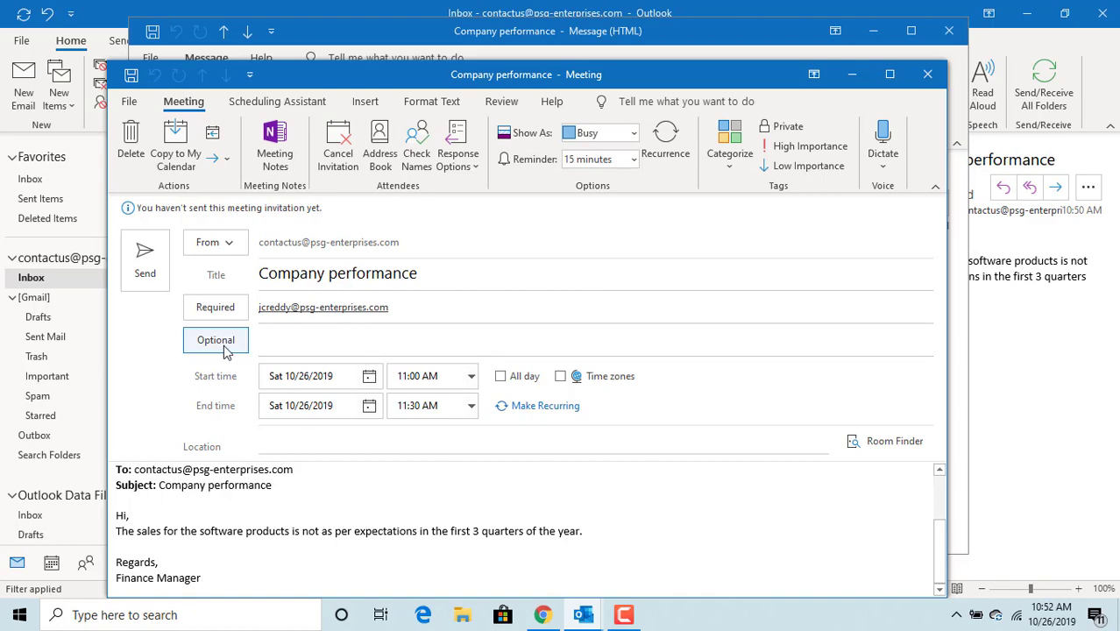
pyautogui.click(215, 340)
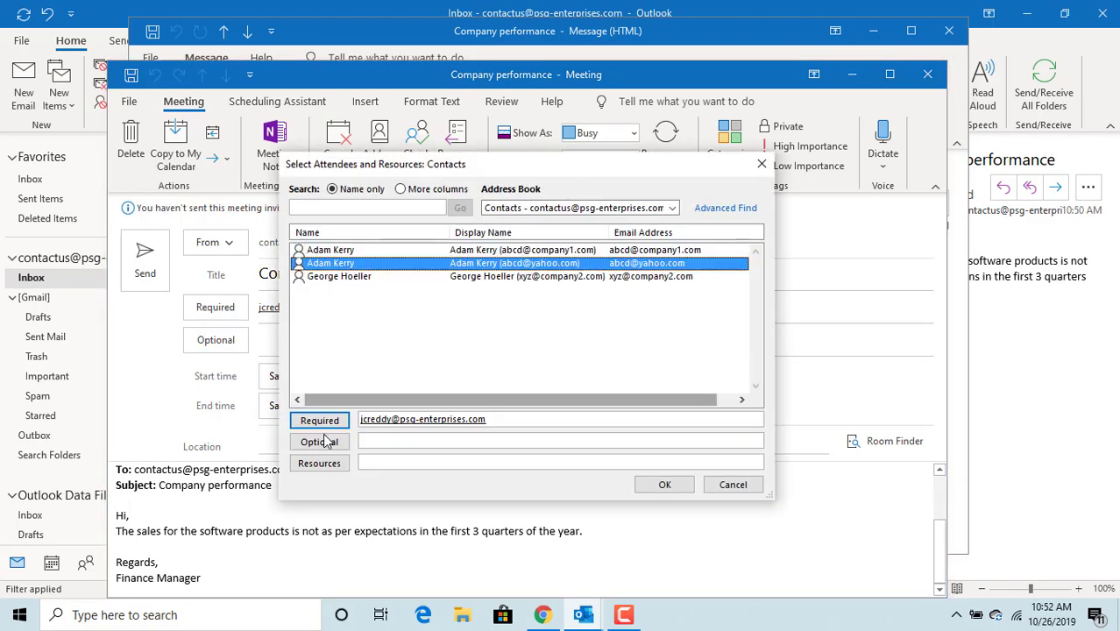
pyautogui.click(319, 420)
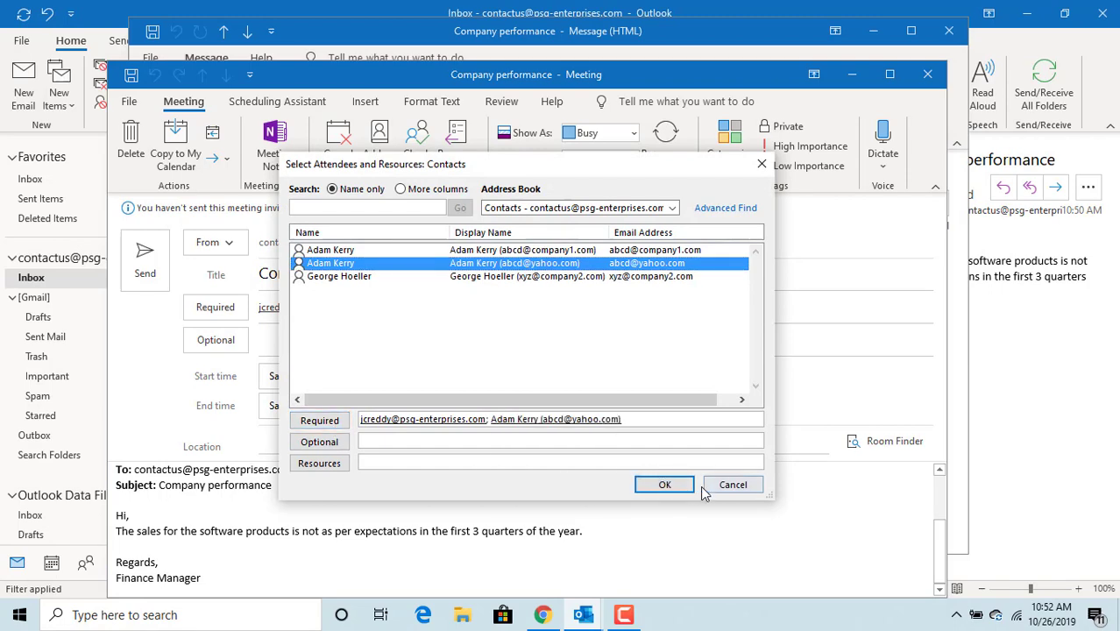
pyautogui.click(665, 484)
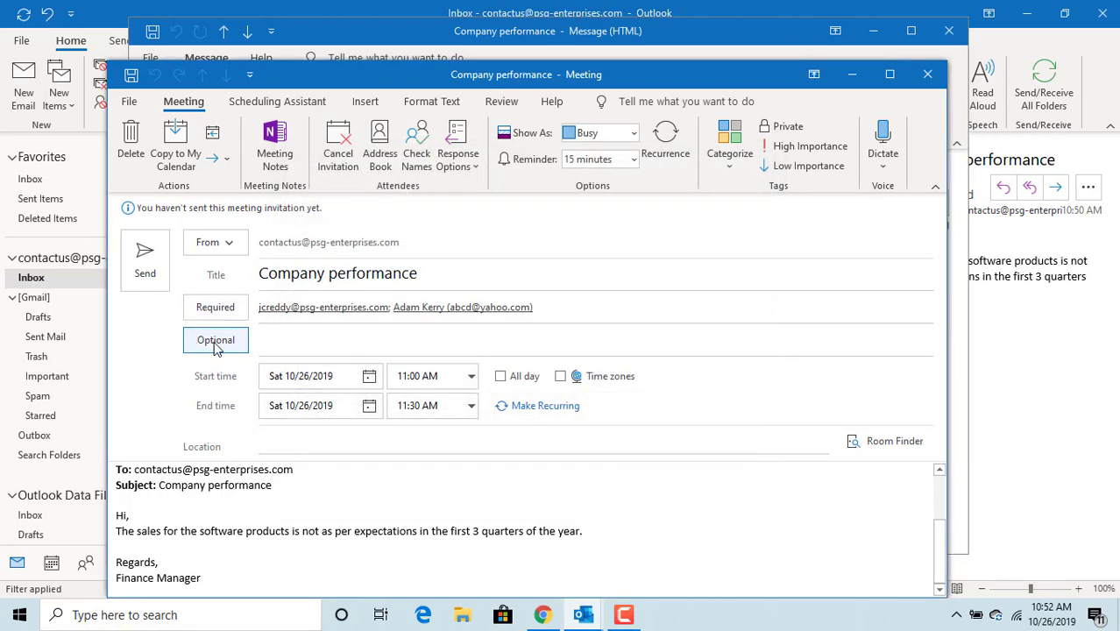
pyautogui.click(216, 341)
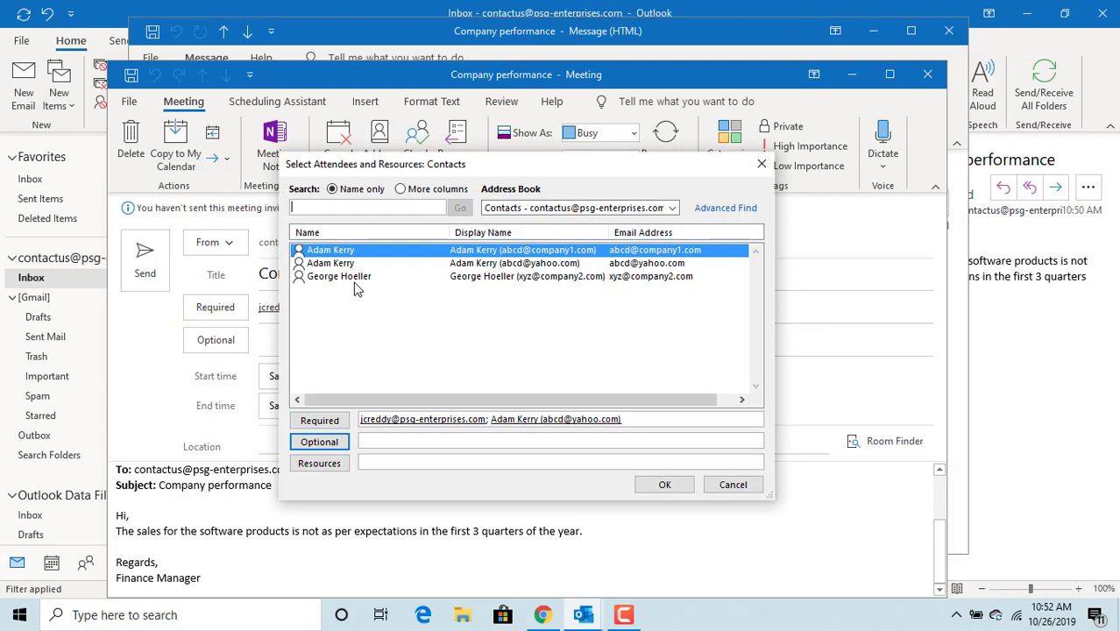
pyautogui.click(319, 441)
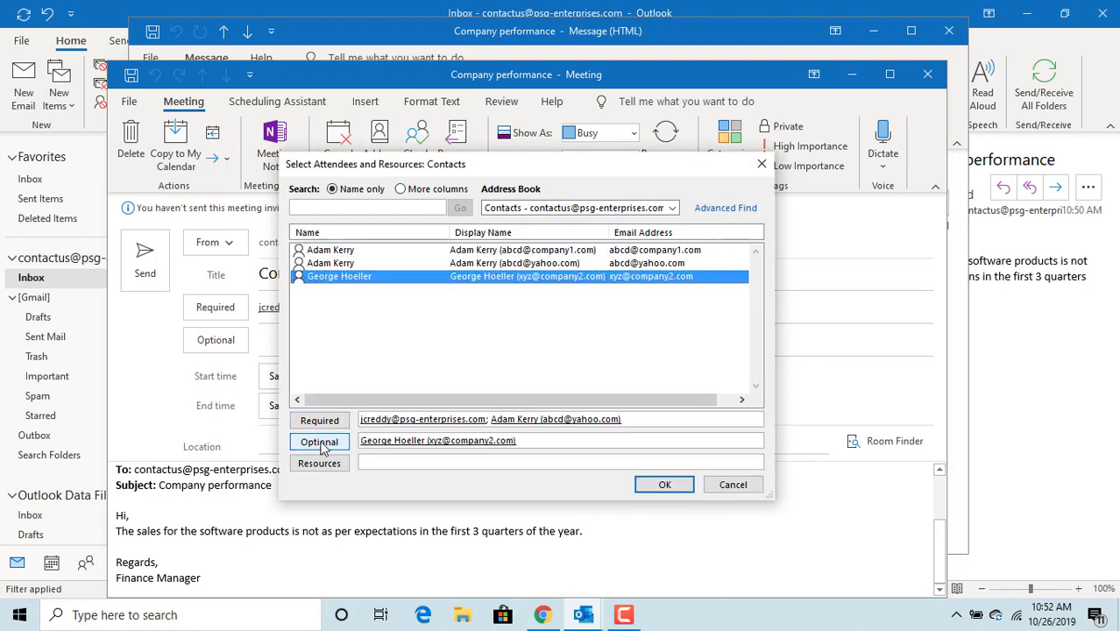
pyautogui.click(664, 484)
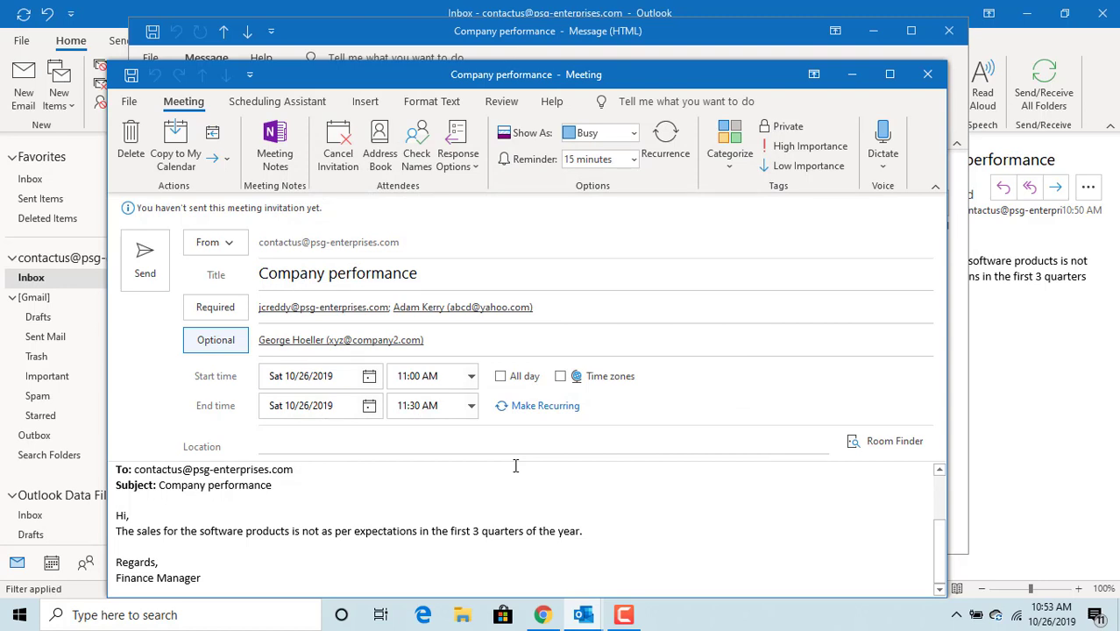
# Step: Enter 'Meeting room' as the meeting invitation's location
pyautogui.click(312, 376)
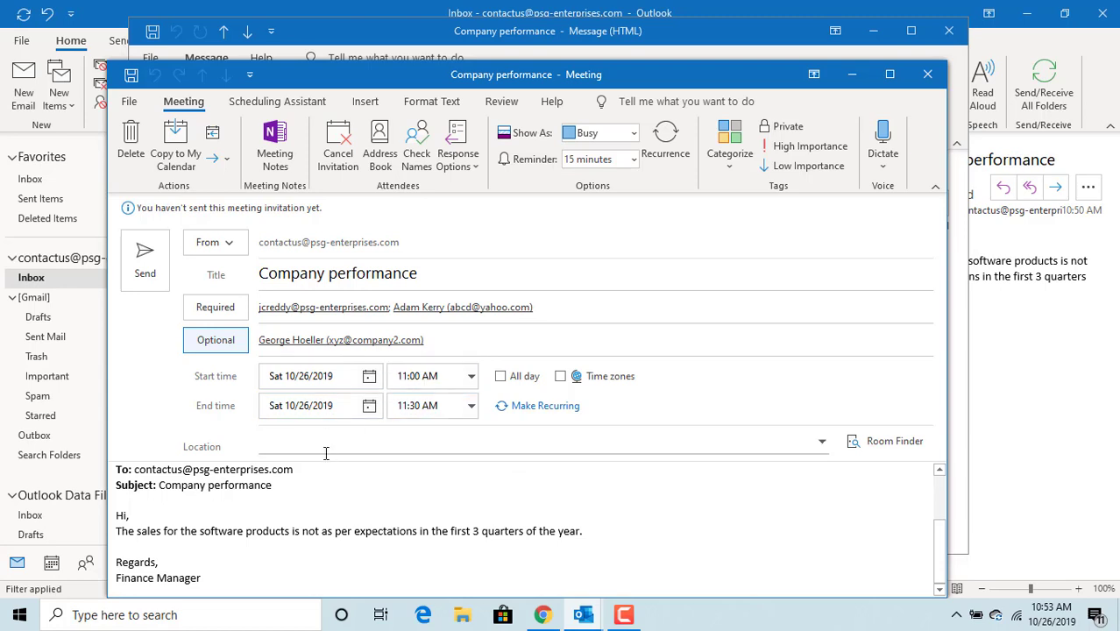
pyautogui.write('Meet')
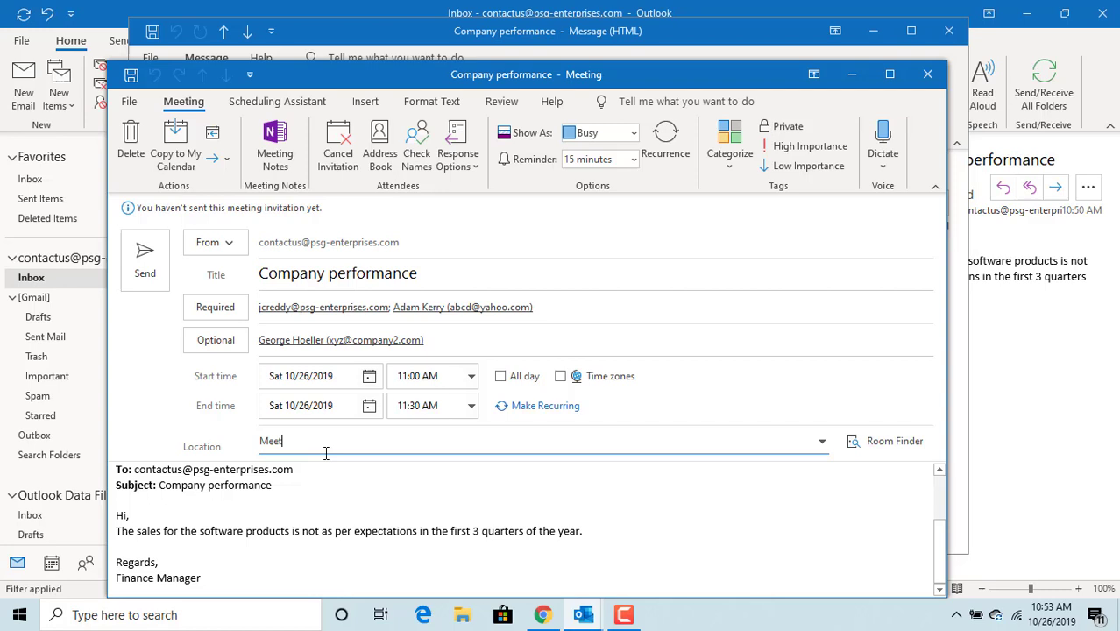
pyautogui.write('ing room')
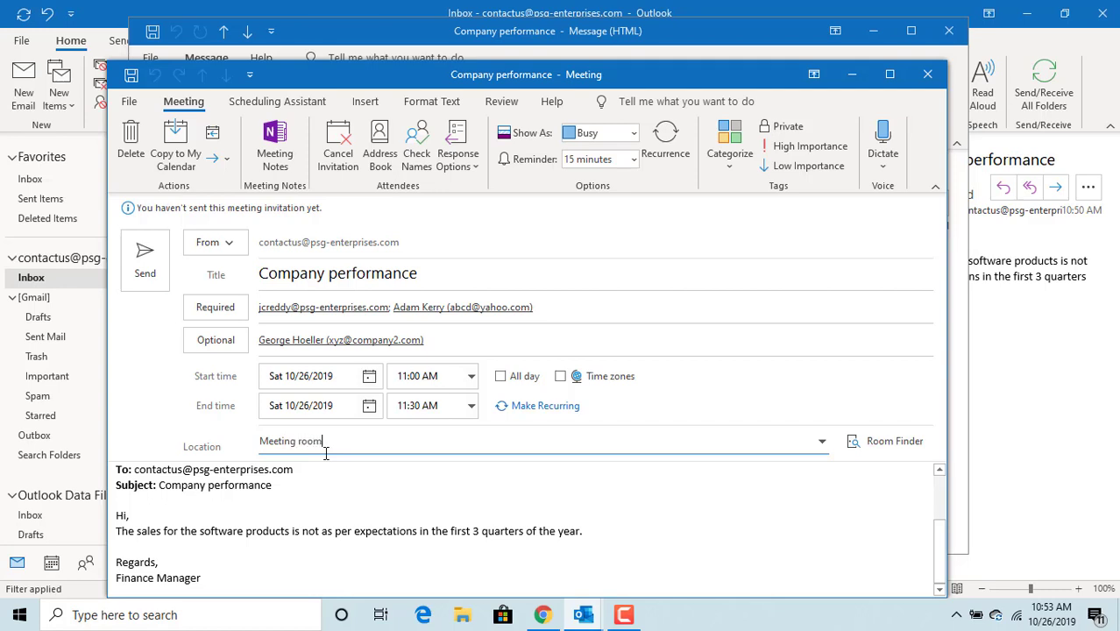
pyautogui.moveTo(354, 449)
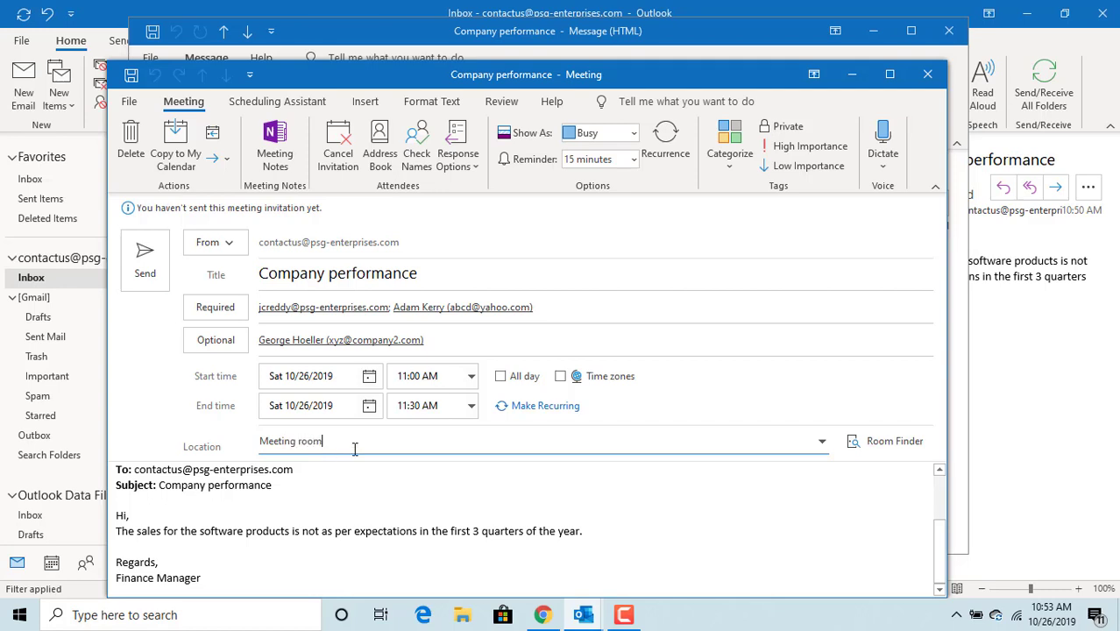
pyautogui.moveTo(144, 298)
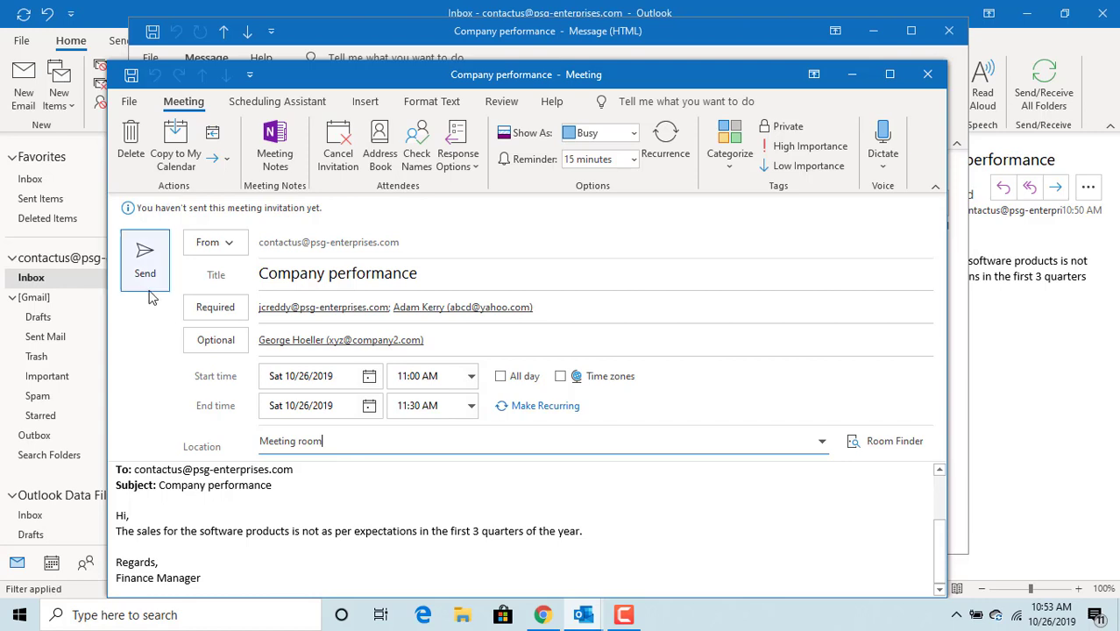